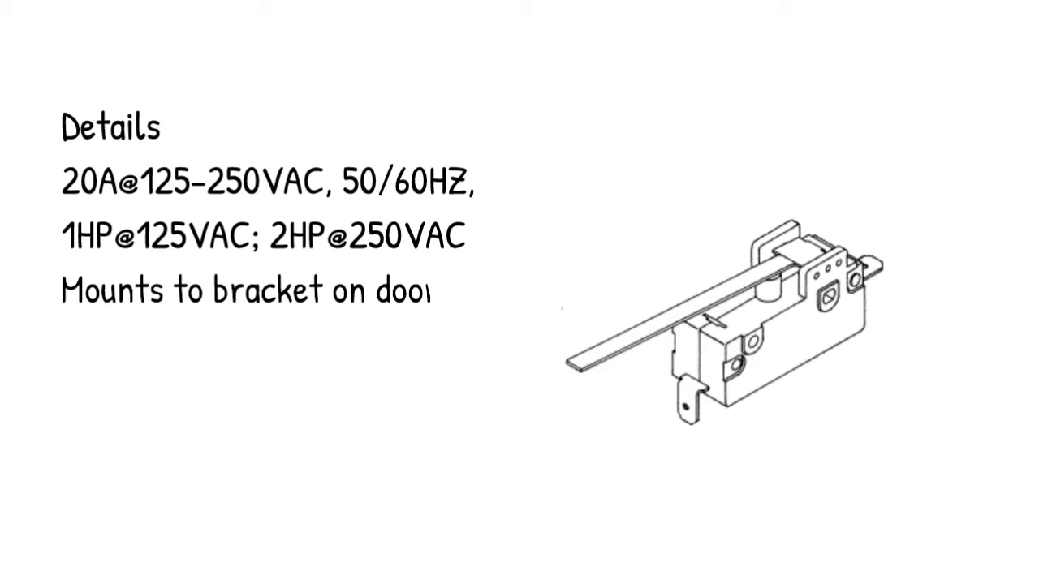
text(locking mechanism)
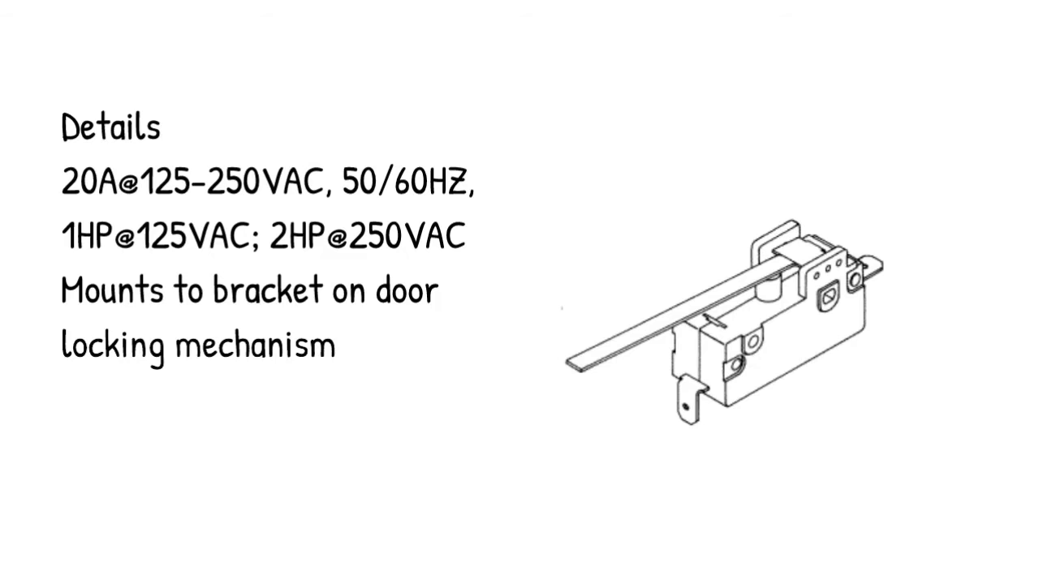